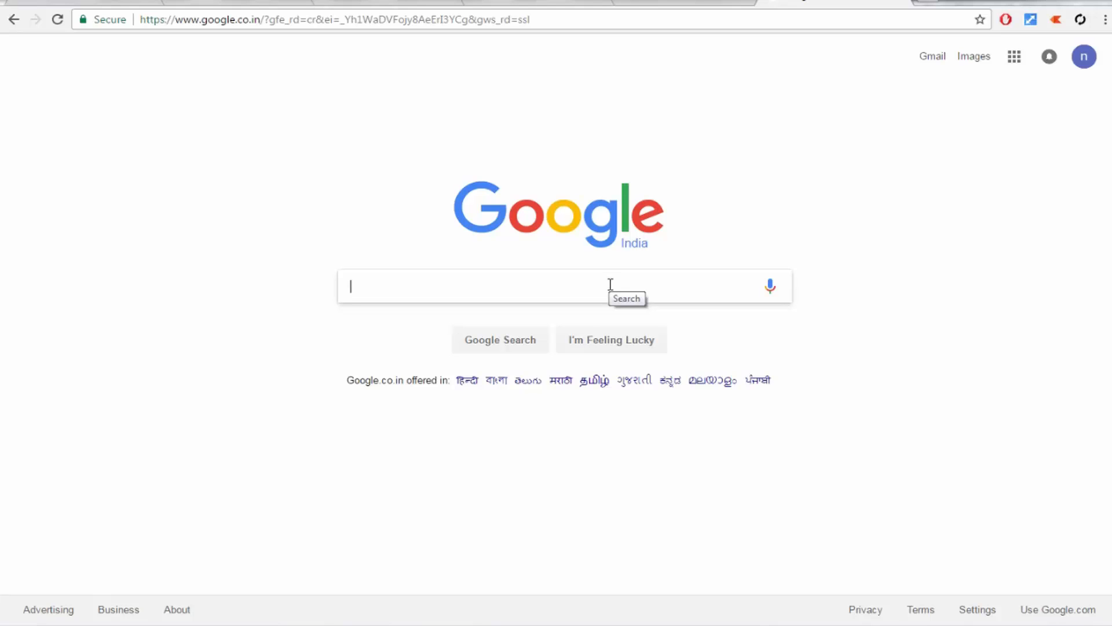
Step: Search Google for 'chrome store' and follow the Chrome Web Store Extensions result
text(ch)
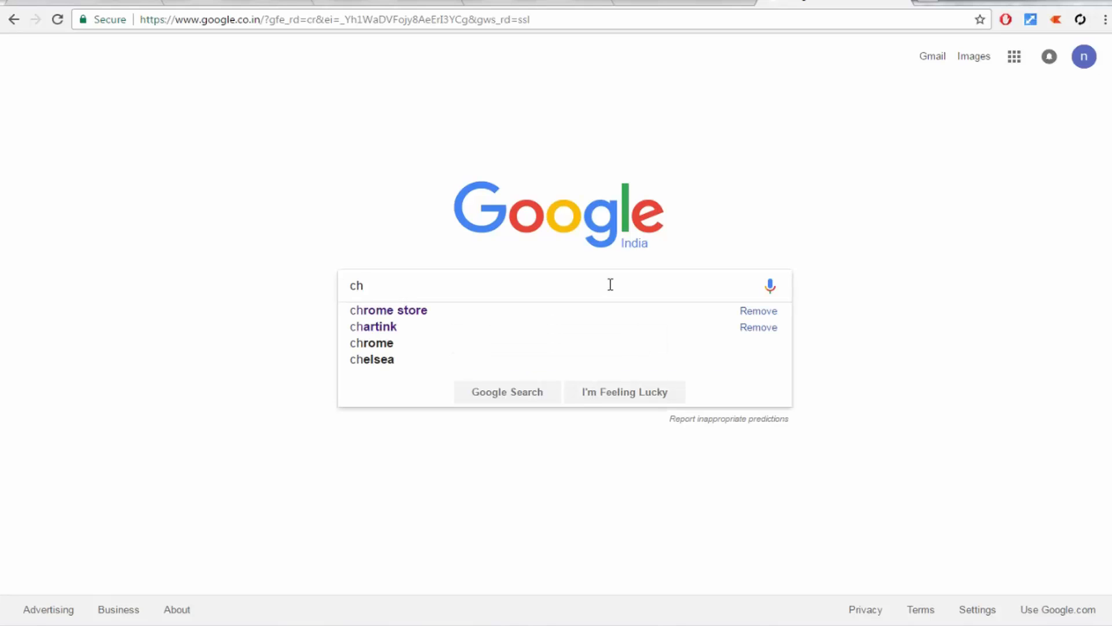
click(388, 310)
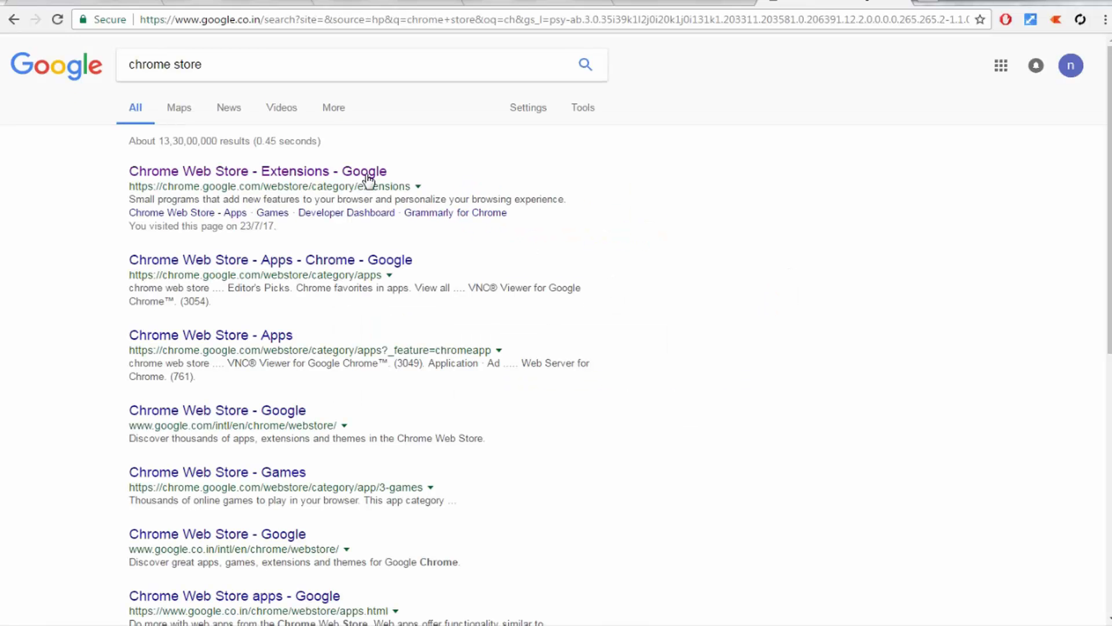
click(257, 172)
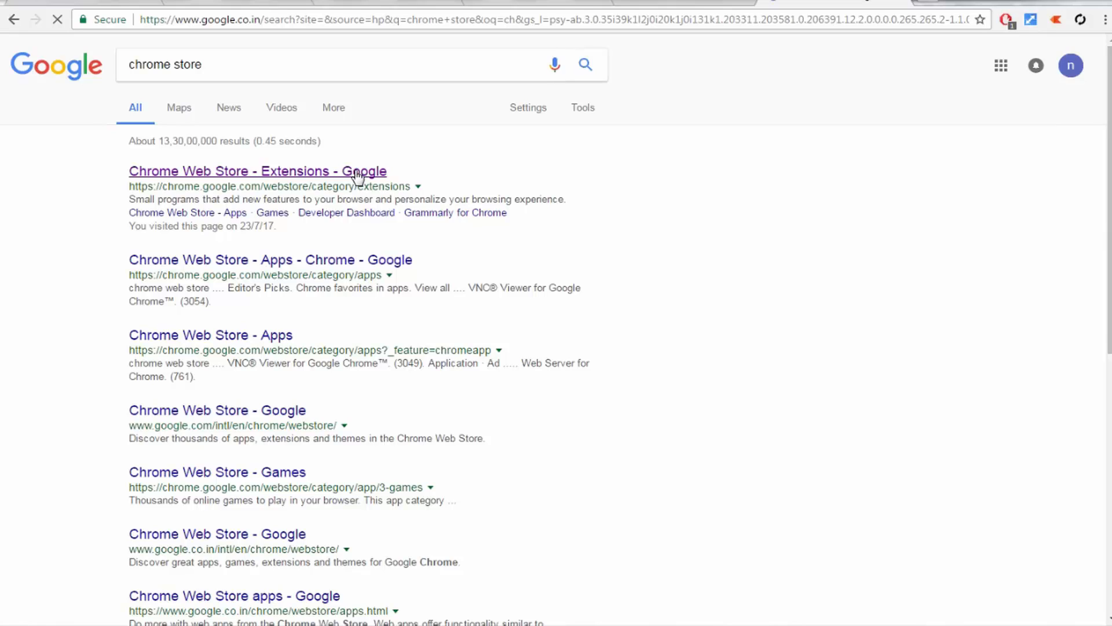
click(257, 171)
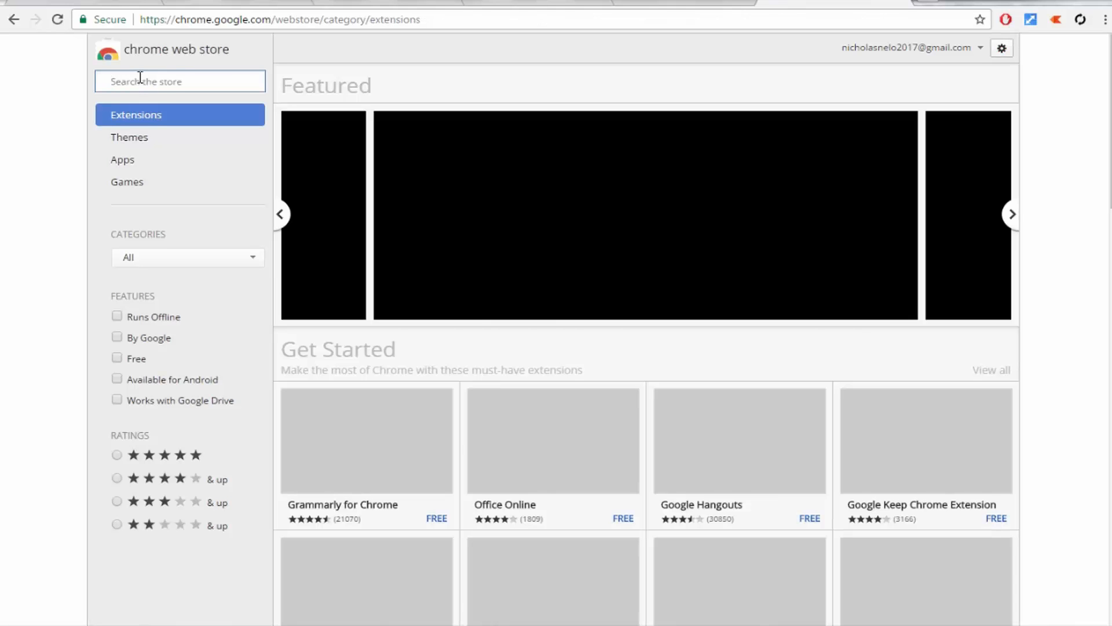
Step: Search the Chrome Web Store for 'auto refresh' extensions
text(a)
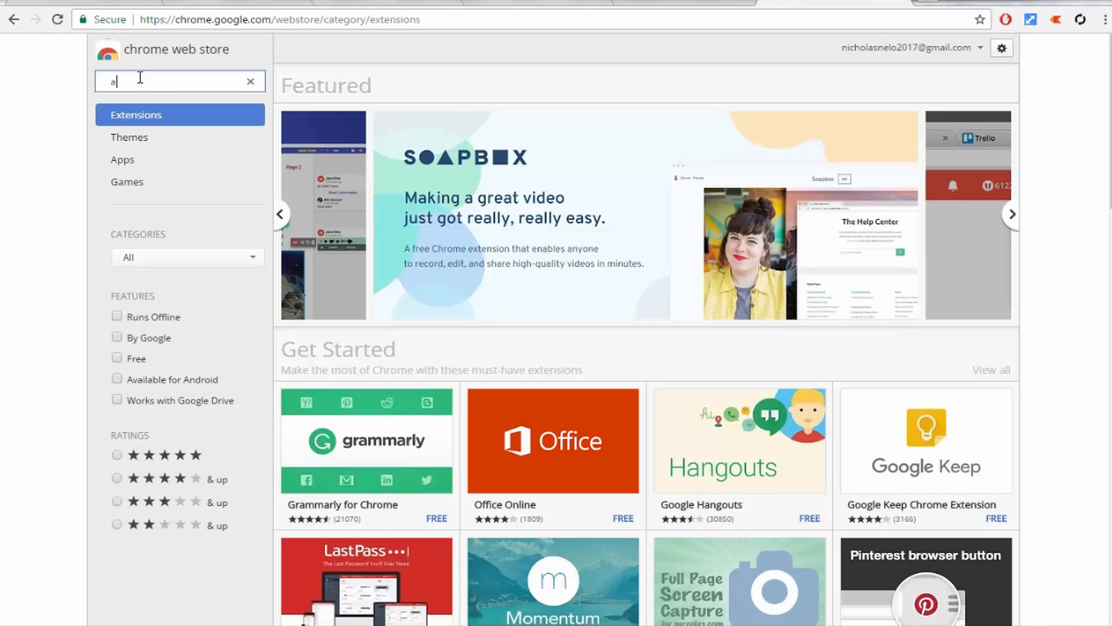
text(uto refresh)
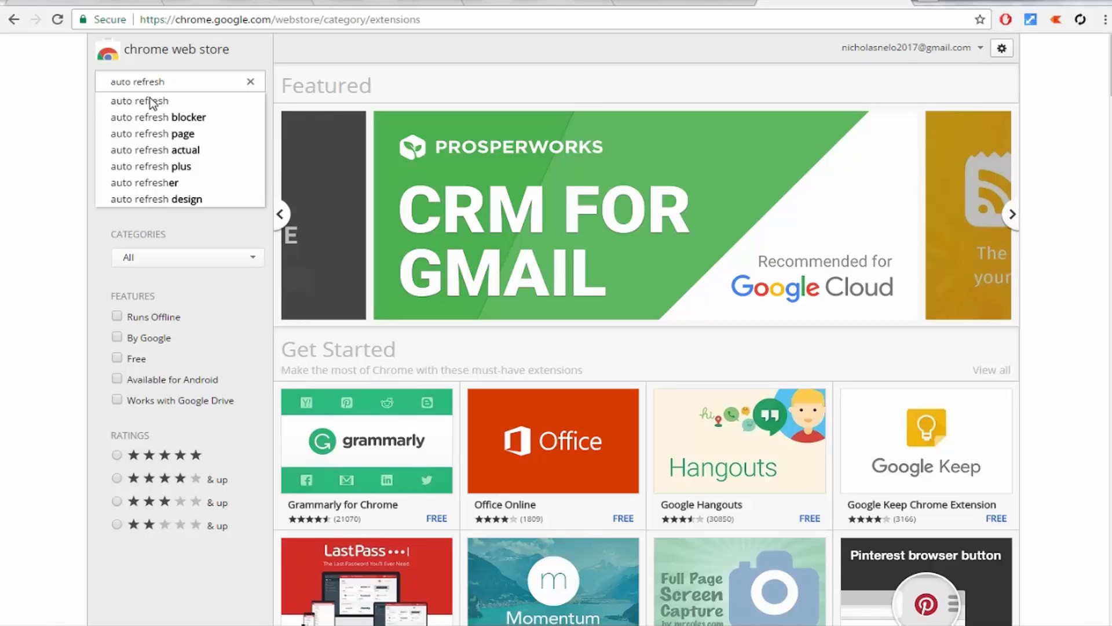
click(139, 99)
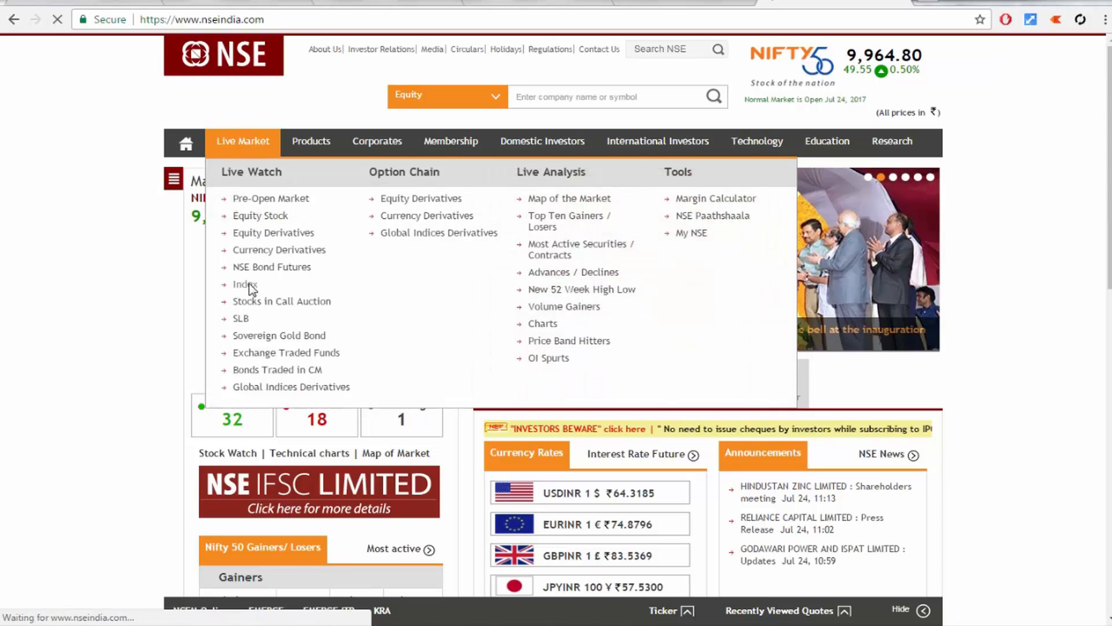
Step: Go from Live Market > Index to the Equity Stock live watch page
click(244, 284)
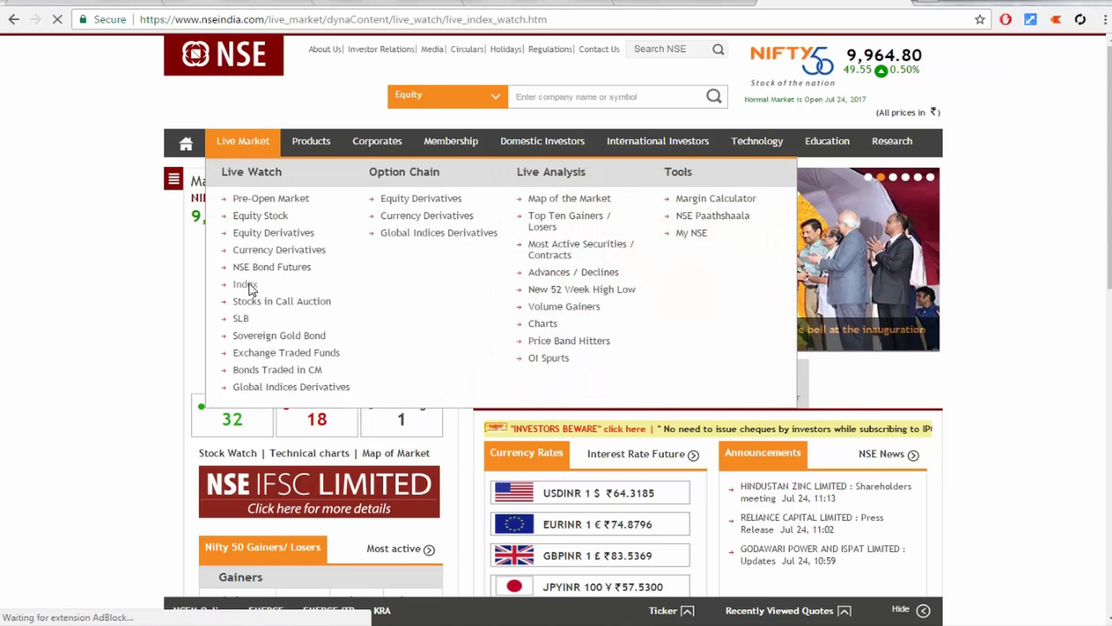
click(245, 285)
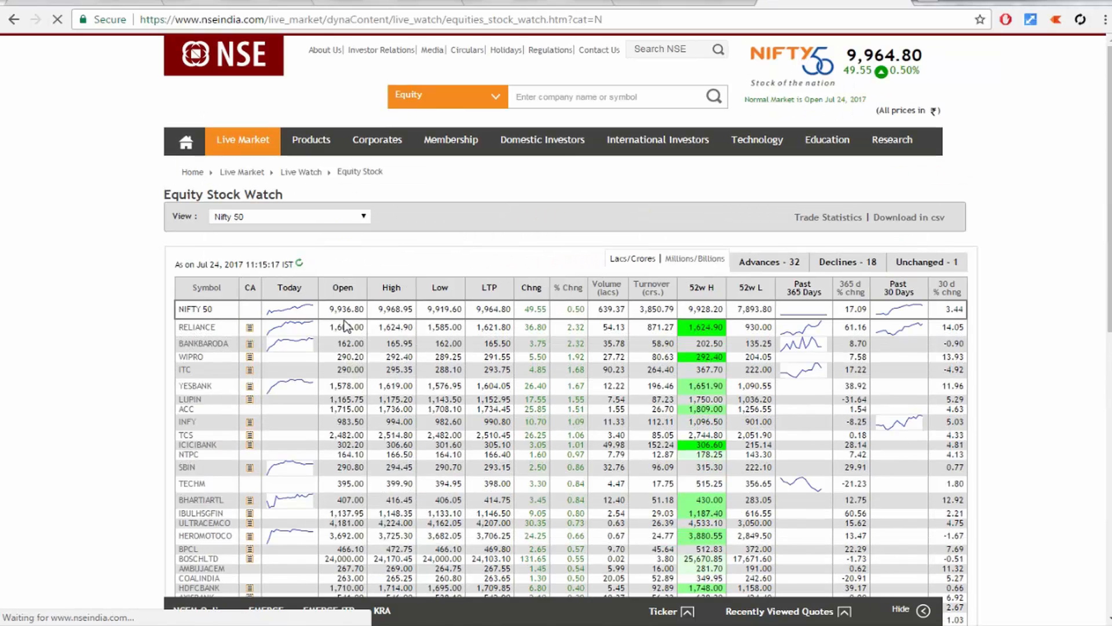
scroll(down, 3)
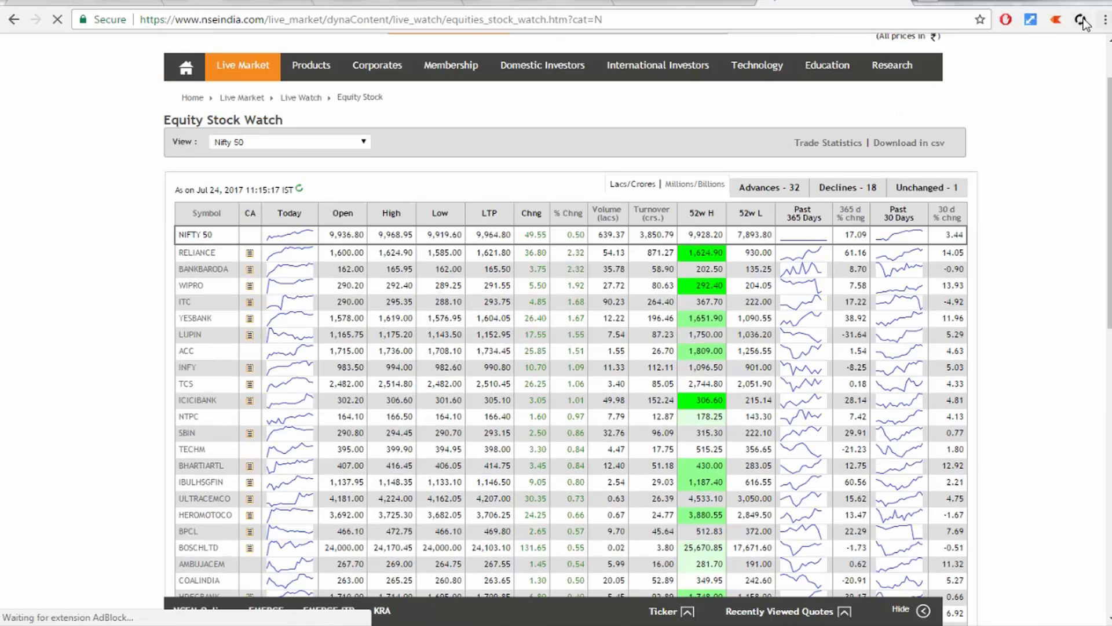
click(1078, 20)
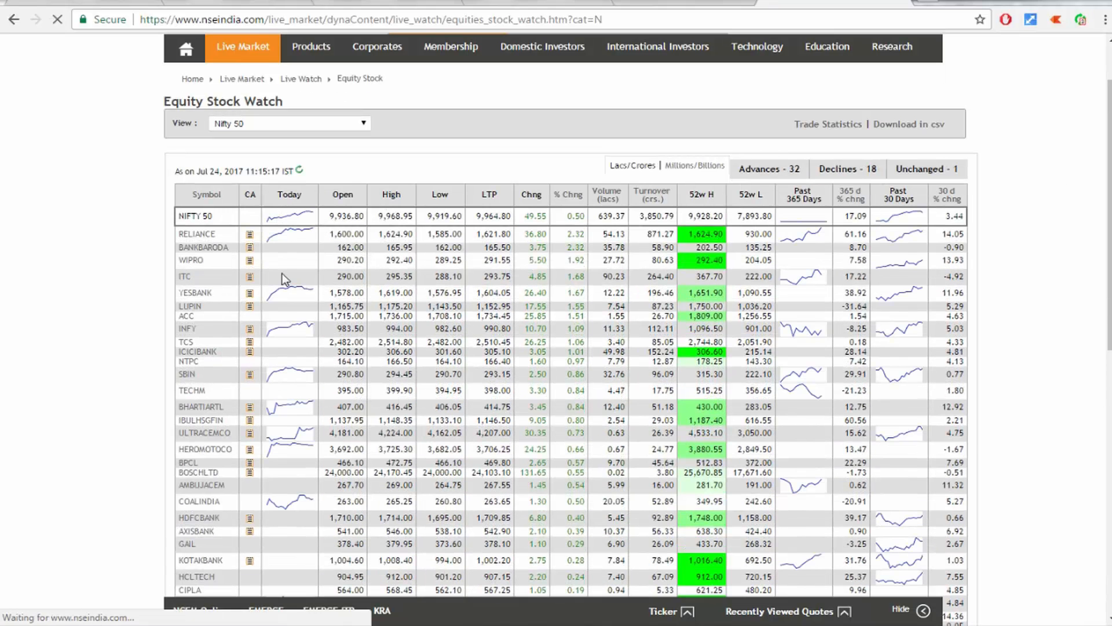
scroll(down, 3)
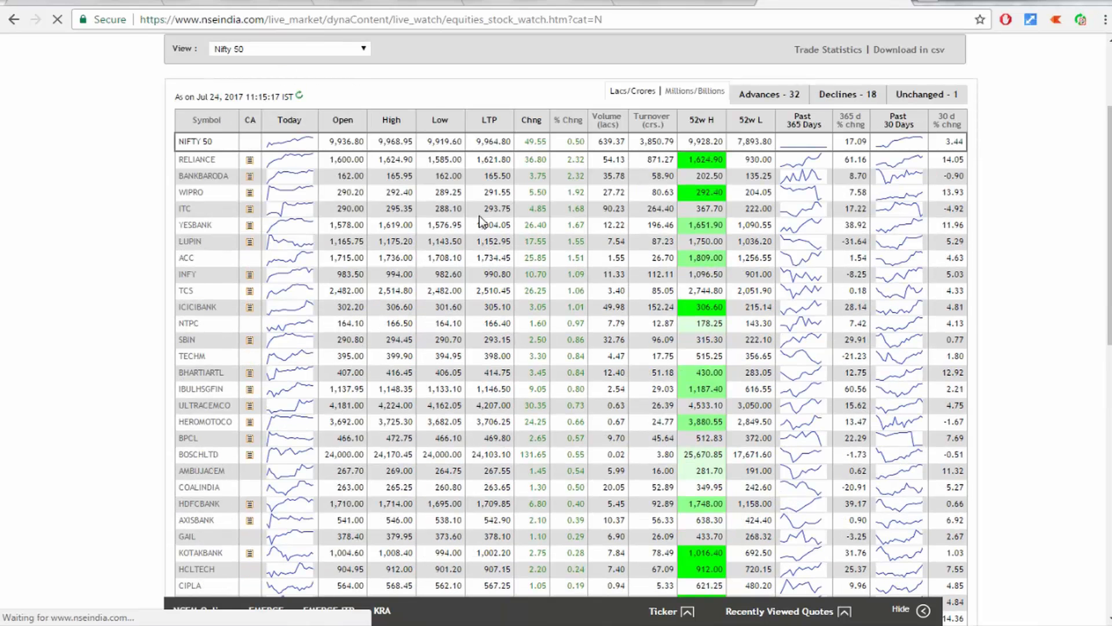
click(369, 19)
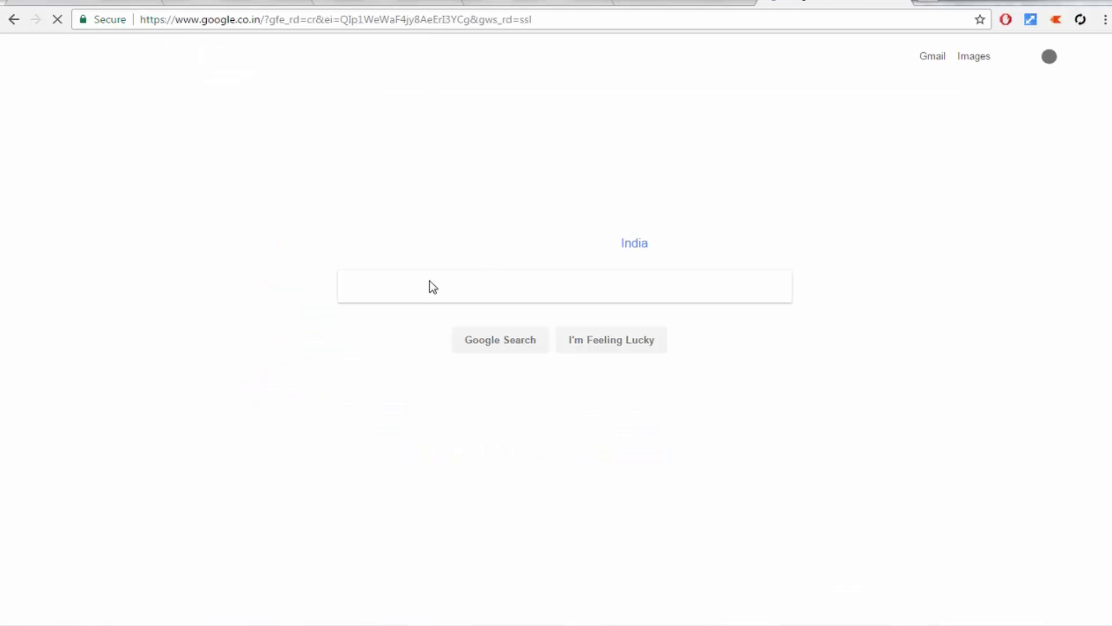
Step: Search Google for 'volume shockers' and follow the Moneycontrol Volume Shockers NSE result
text(v)
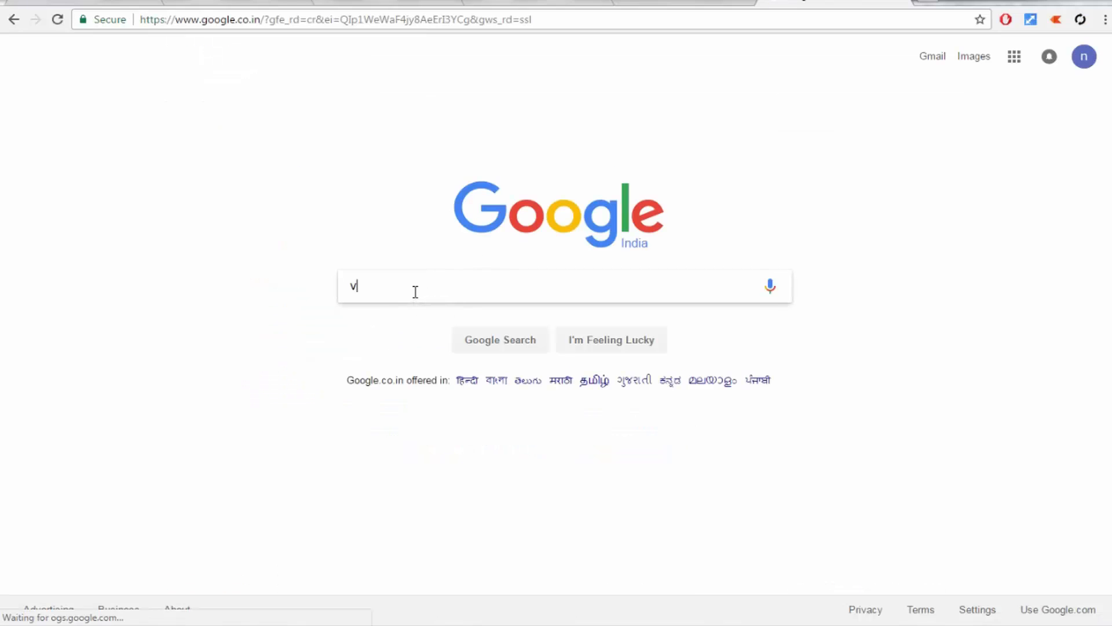
text(olume)
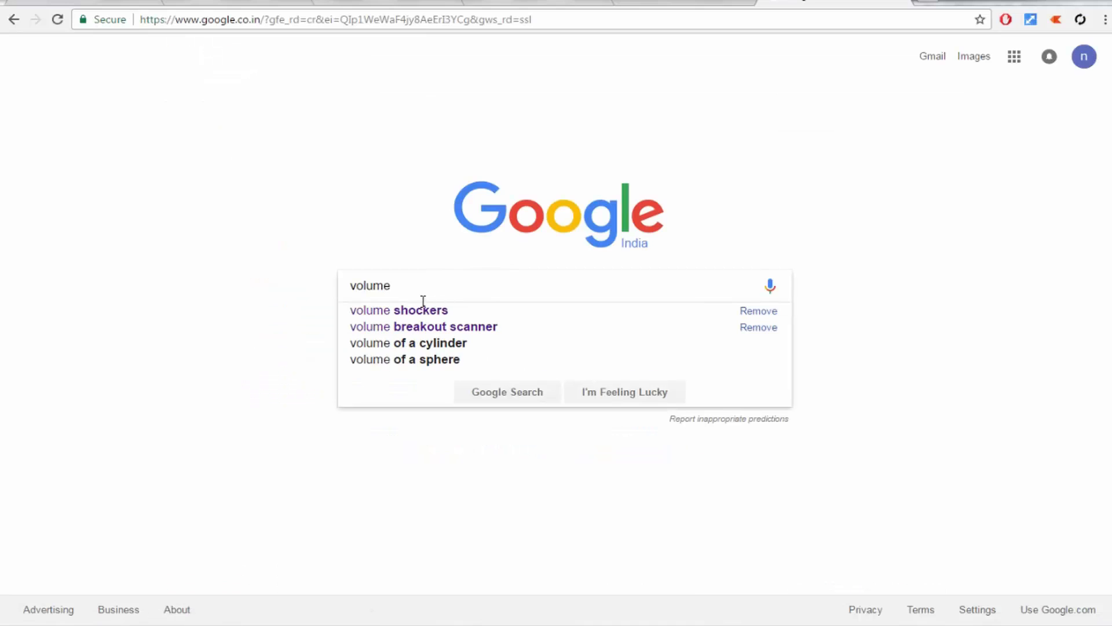
click(399, 310)
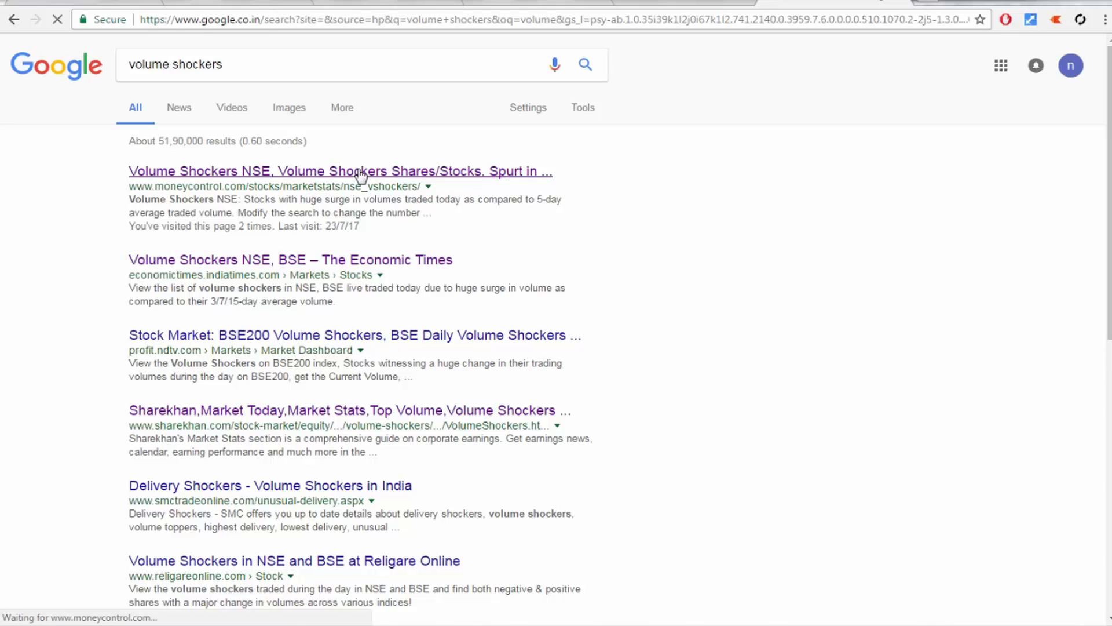
click(340, 171)
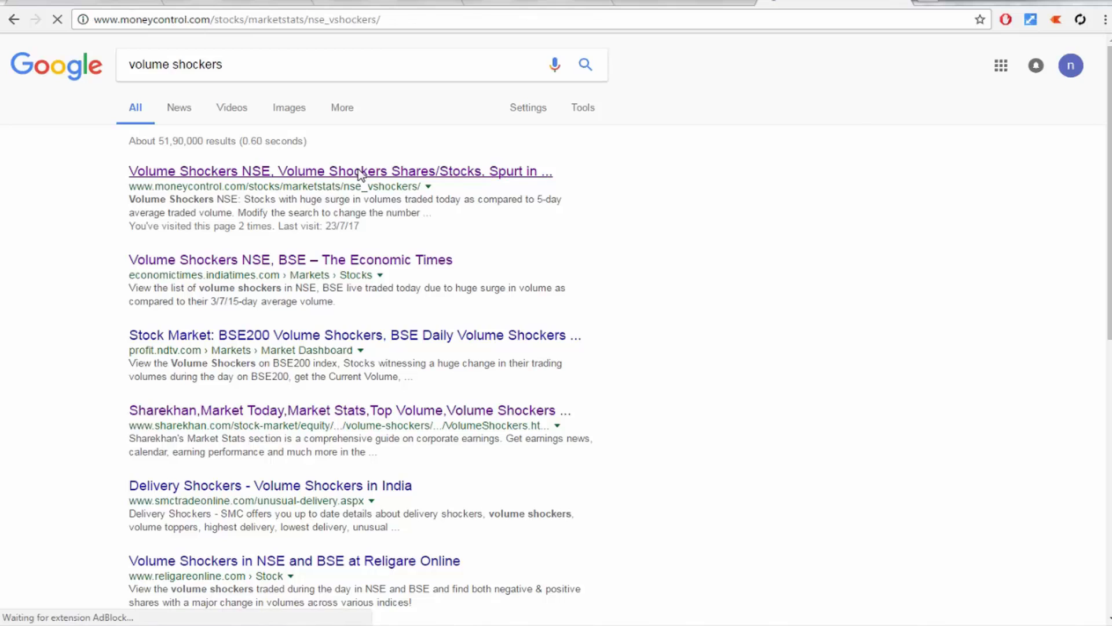
click(339, 171)
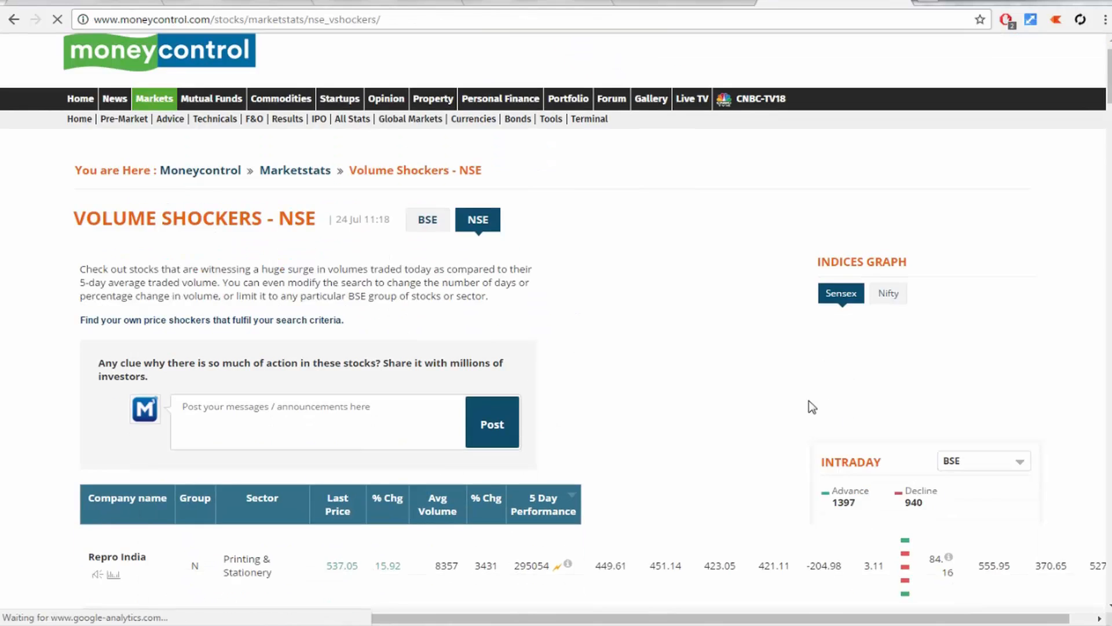
Step: Show the Easy Auto Refresh popup with its 10-second interval for this page
click(1081, 19)
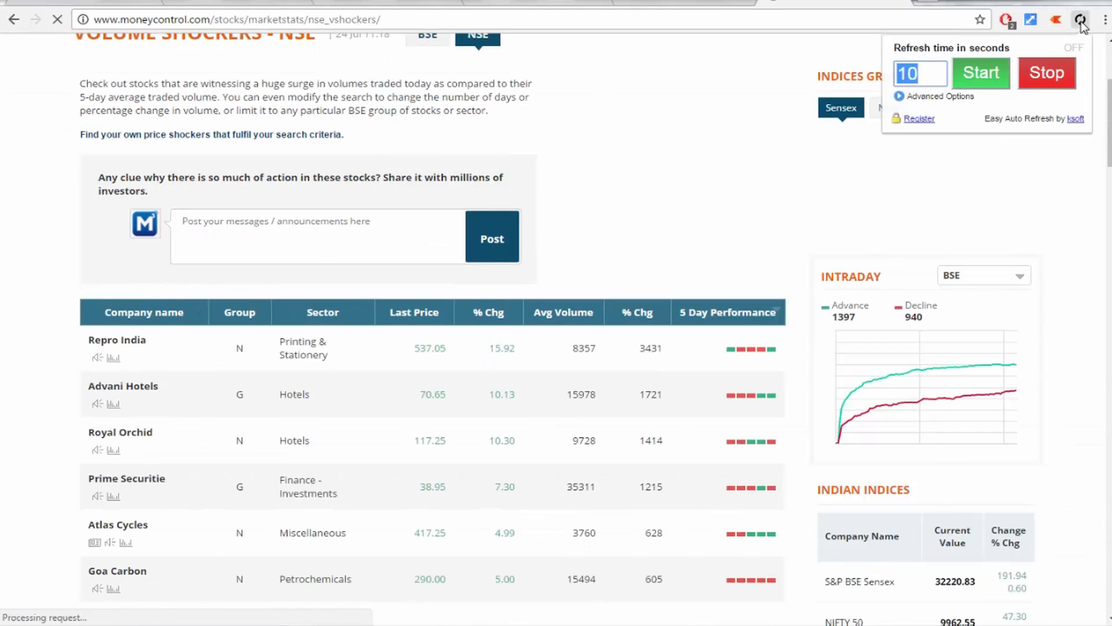